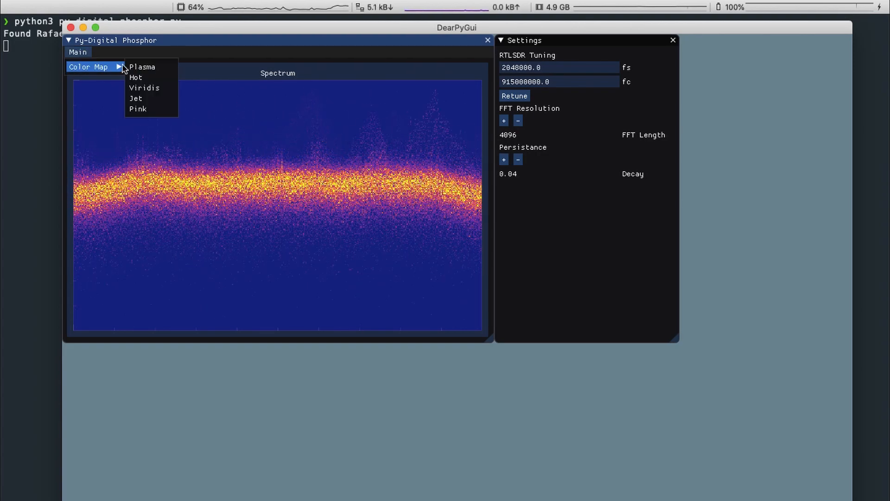
Try the Viridis and Hot colour maps, then return the spectrum to Plasma
left_click(136, 78)
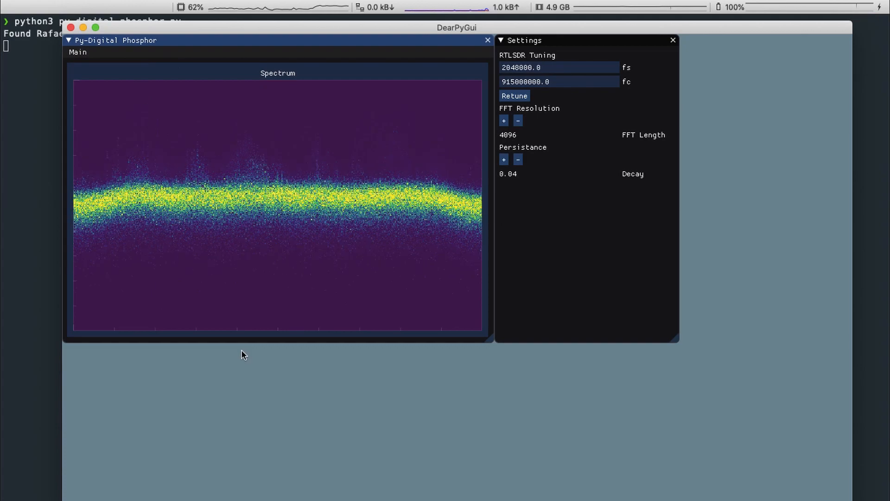
left_click(78, 52)
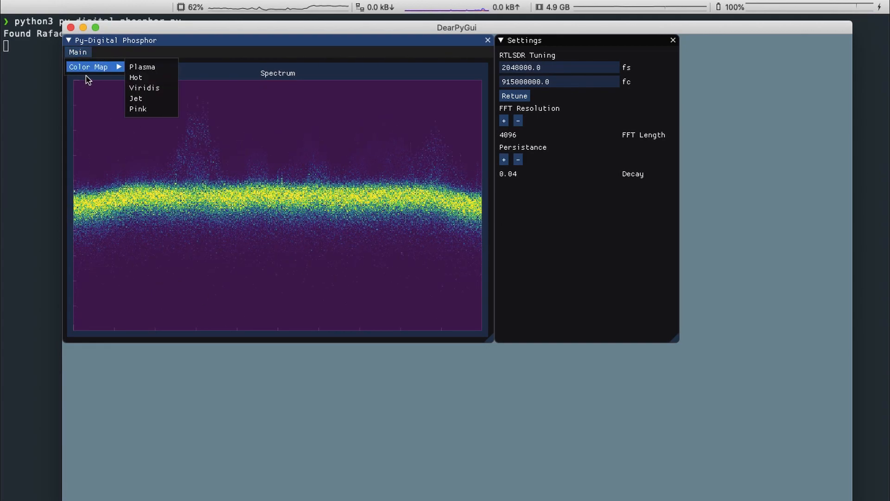
left_click(136, 98)
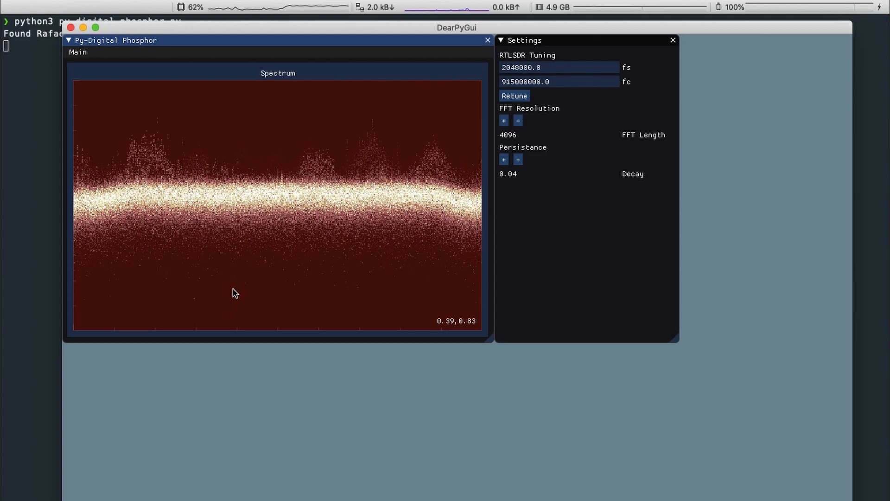
left_click(77, 52)
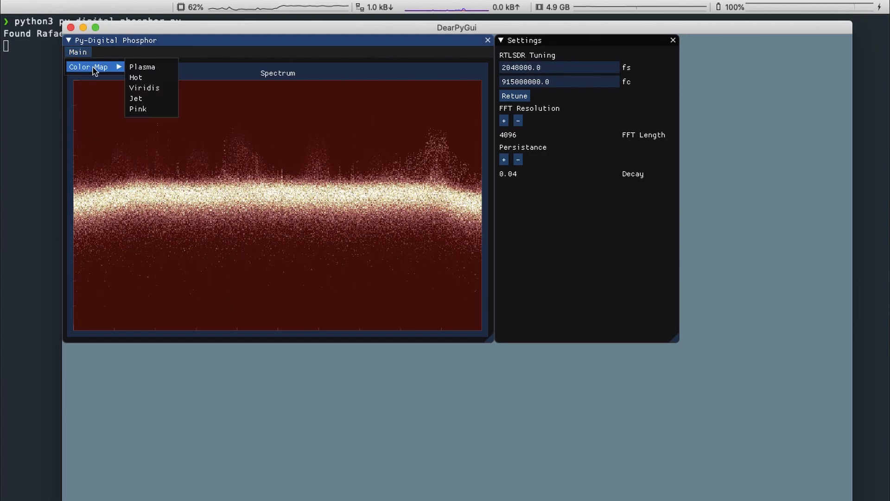
left_click(142, 66)
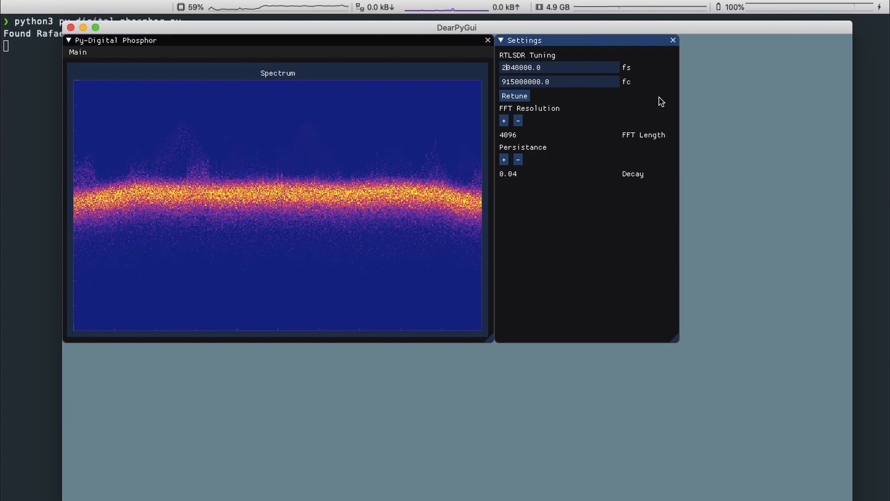
Edit the sample rate and reapply 2048000.0
left_click(513, 95)
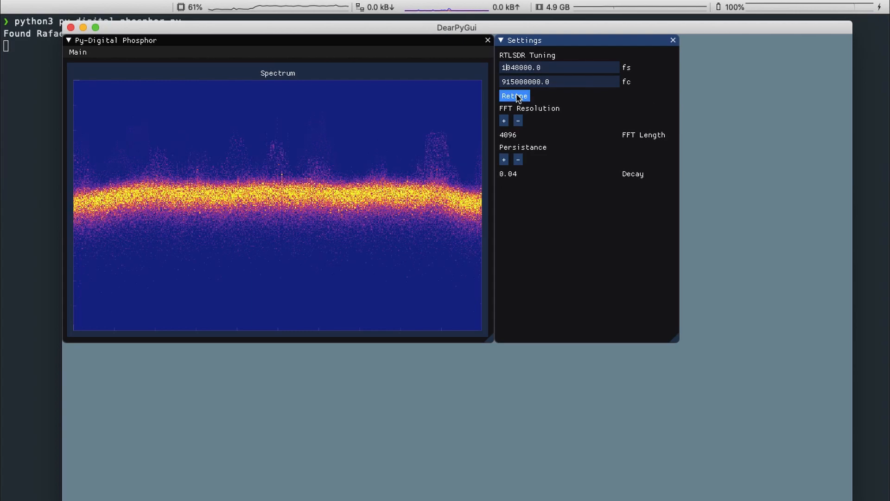
left_click(513, 96)
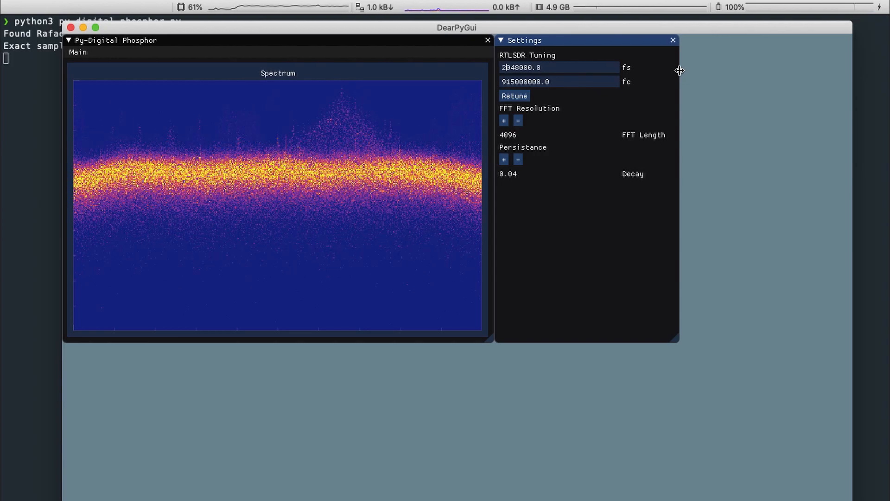
left_click(514, 95)
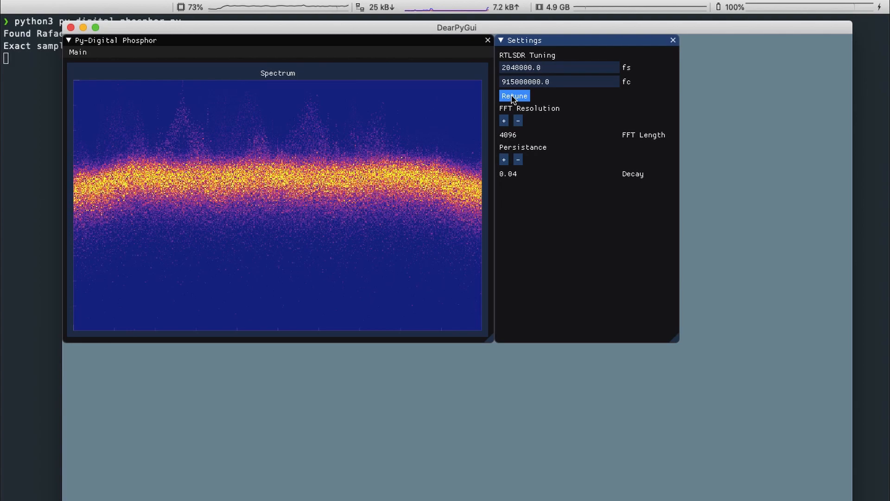
Change the centre frequency, then retune back to 915000000.0
left_click(514, 96)
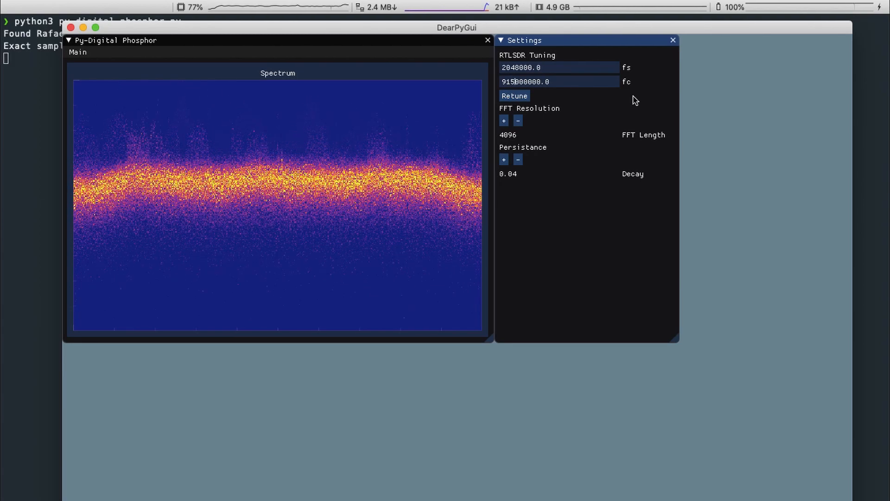
left_click(513, 95)
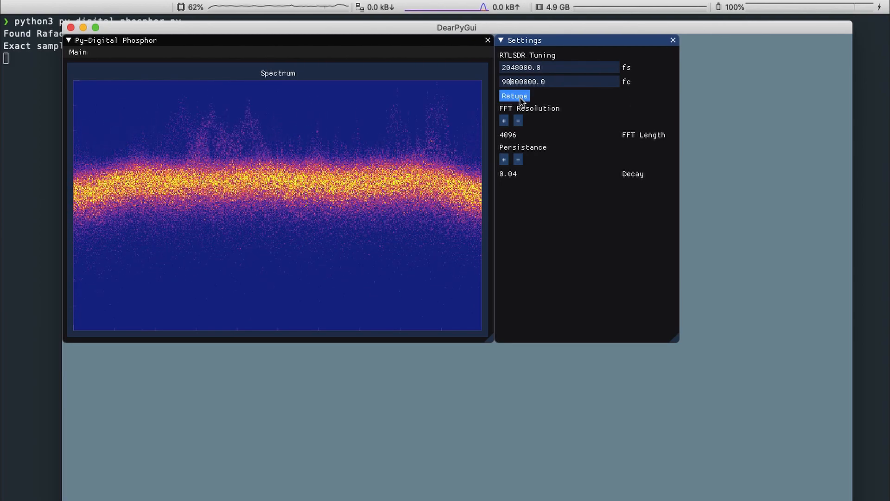
left_click(514, 95)
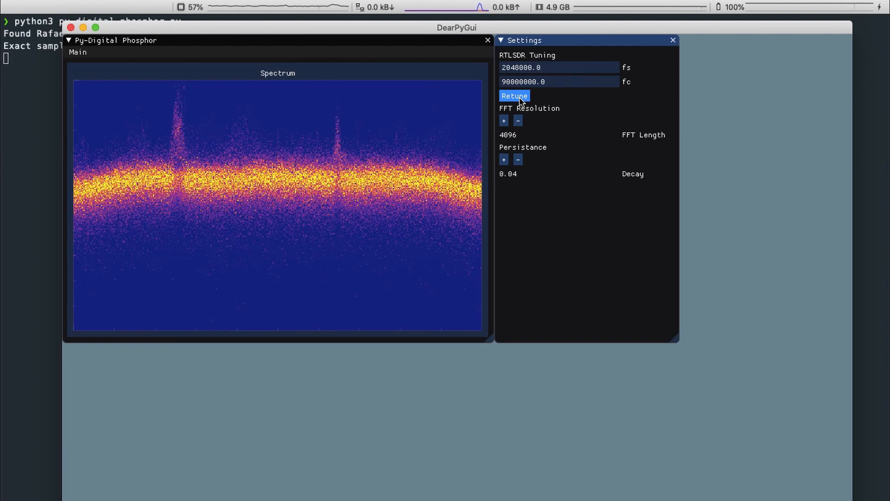
left_click(513, 96)
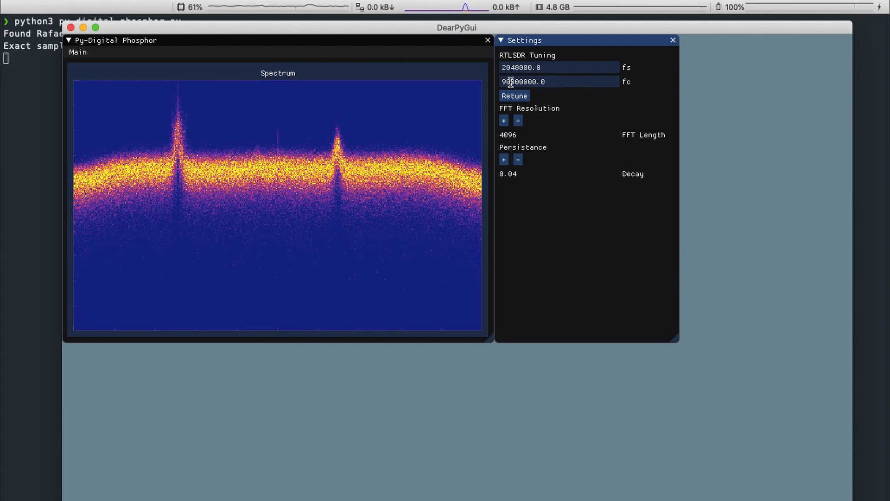
type("915000000.0")
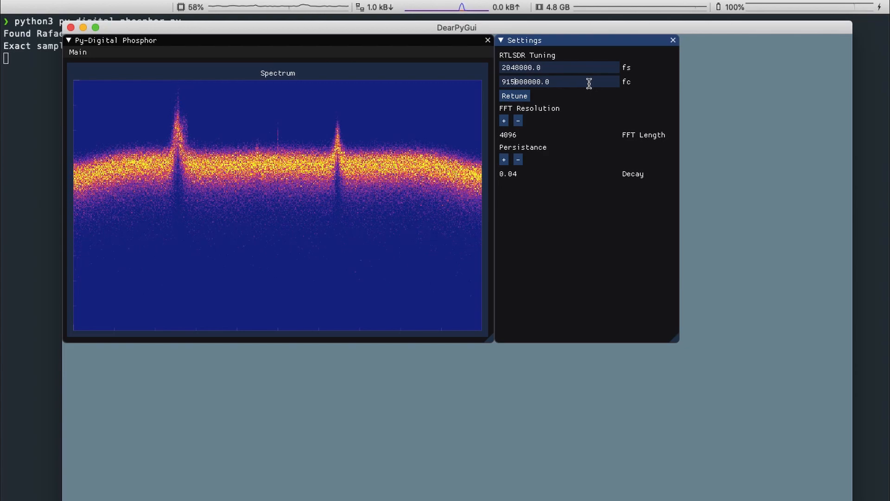
left_click(514, 95)
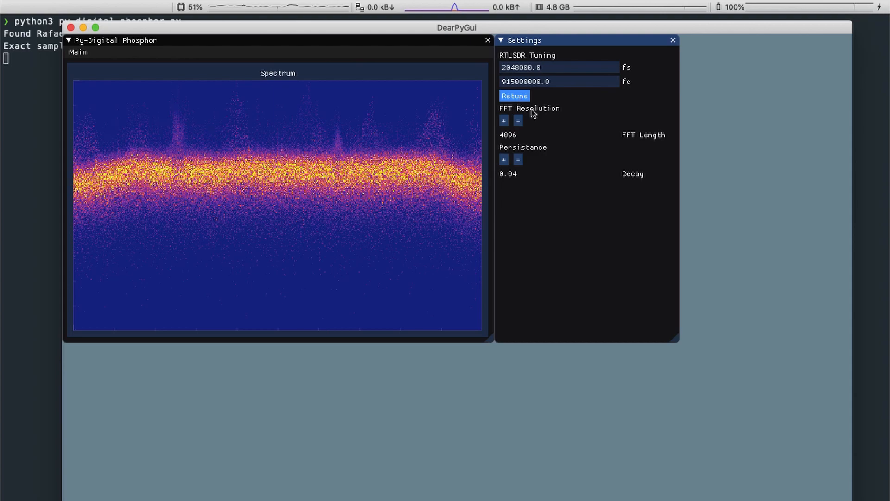
Step the FFT length down to 512, then double it back up to 4096
left_click(518, 121)
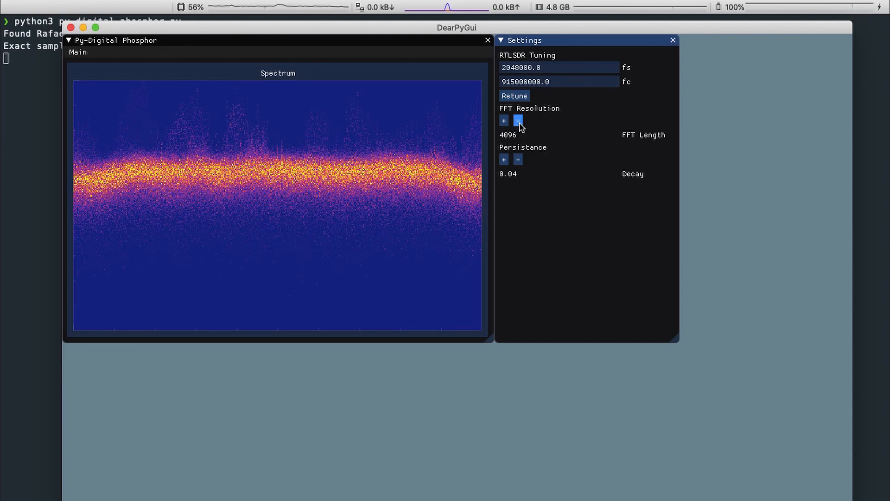
left_click(517, 120)
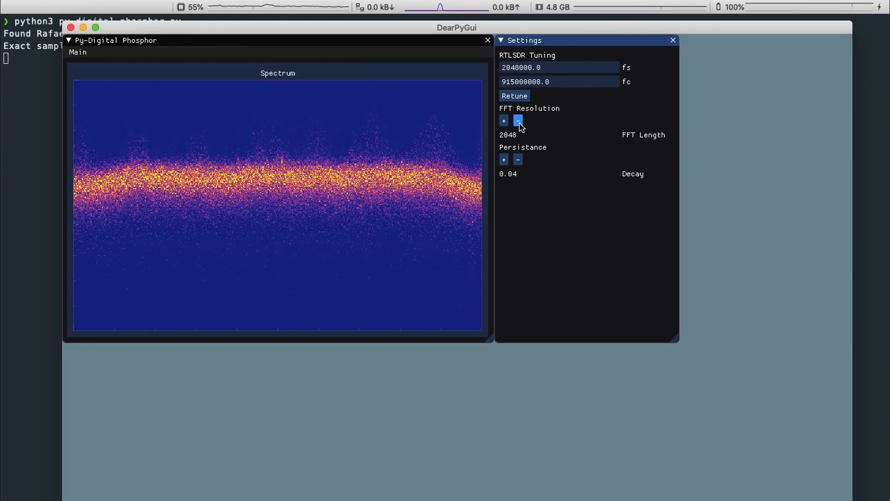
left_click(516, 121)
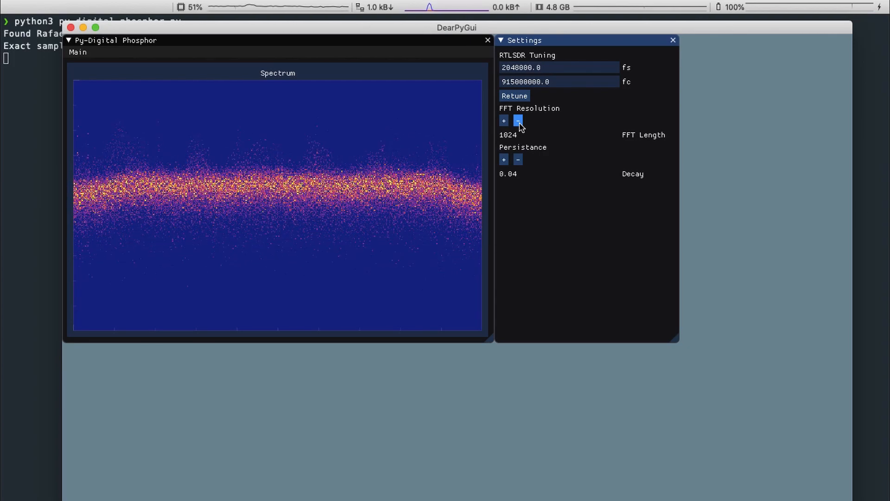
left_click(518, 120)
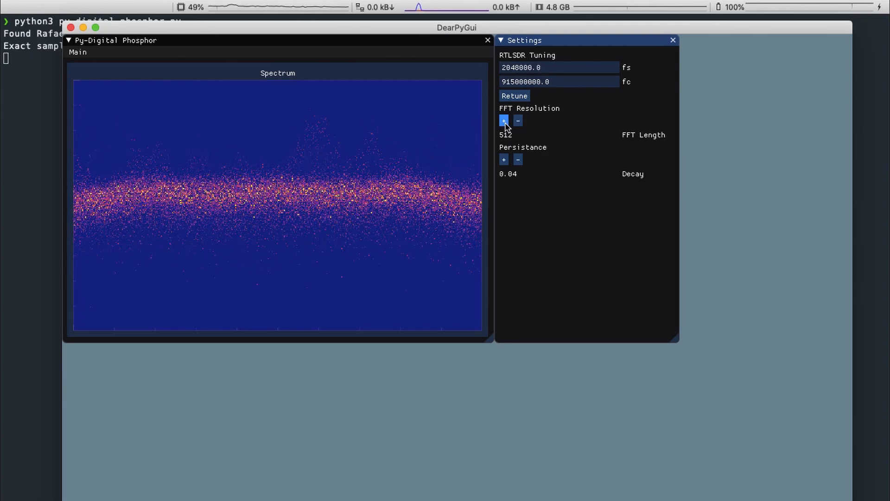
left_click(503, 121)
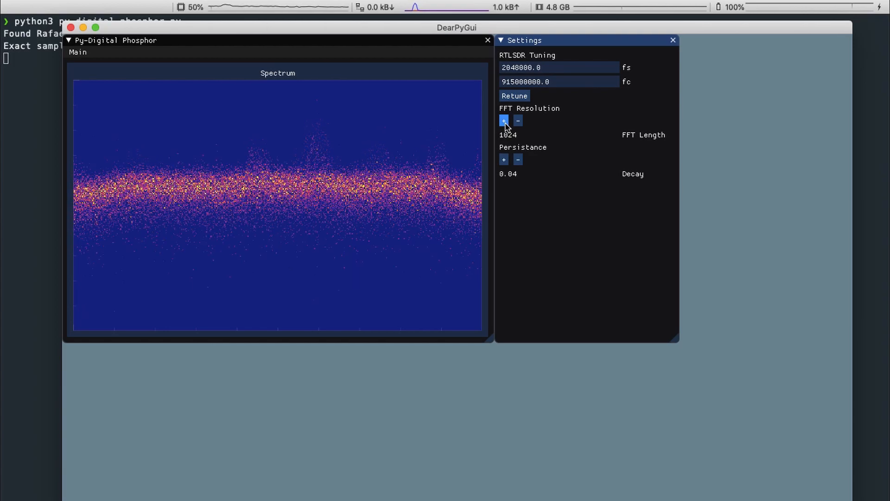
left_click(504, 121)
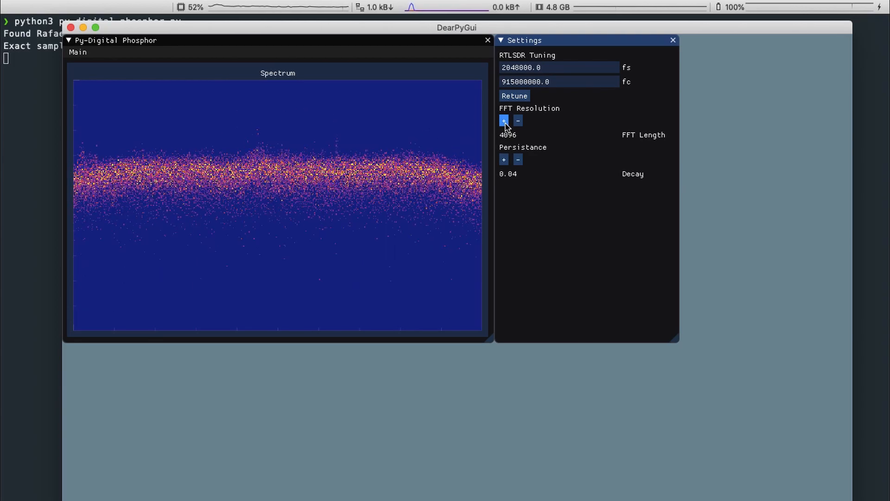
left_click(517, 159)
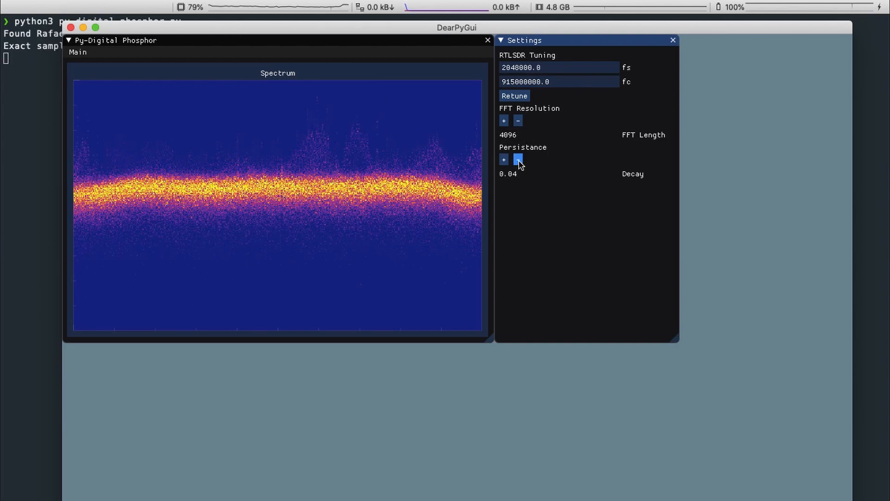
Raise the persistence decay step by step up to 1.28
left_click(503, 160)
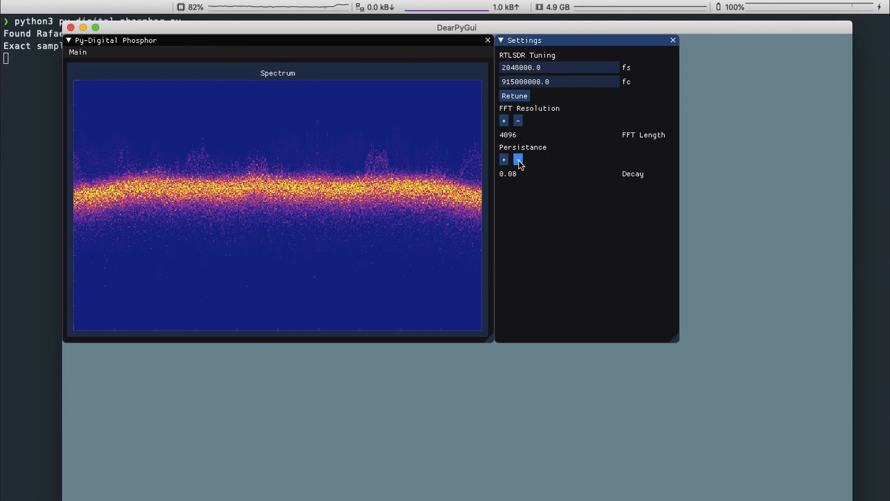
left_click(503, 160)
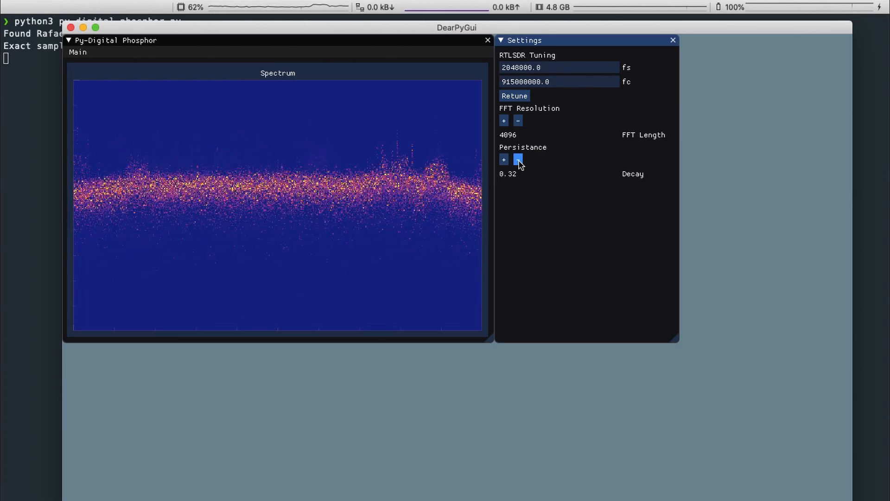
left_click(504, 160)
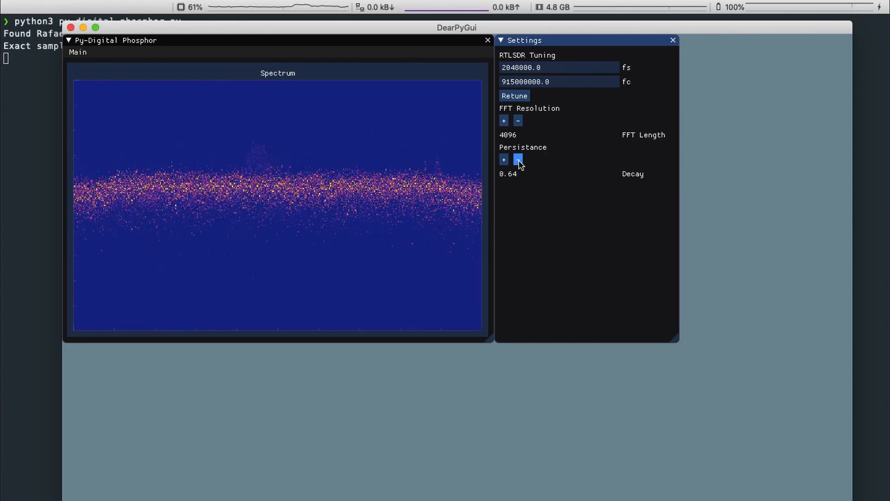
left_click(503, 159)
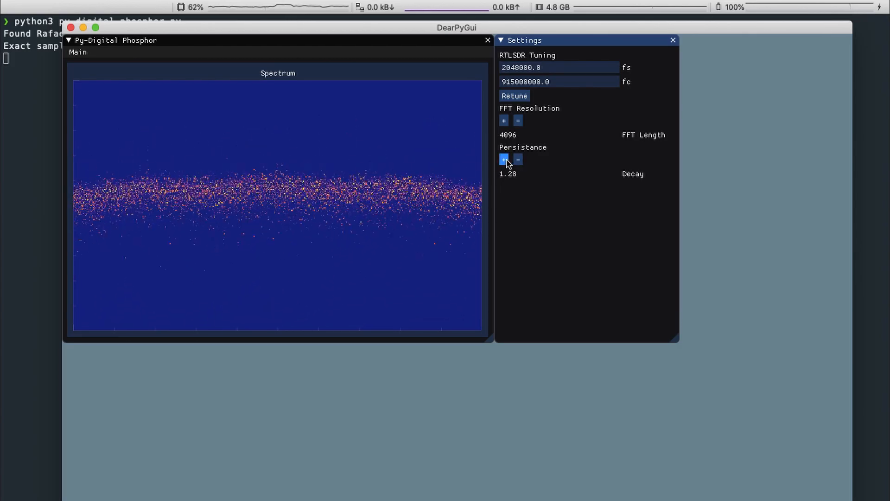
Halve the persistence decay repeatedly down to 0.005
left_click(517, 159)
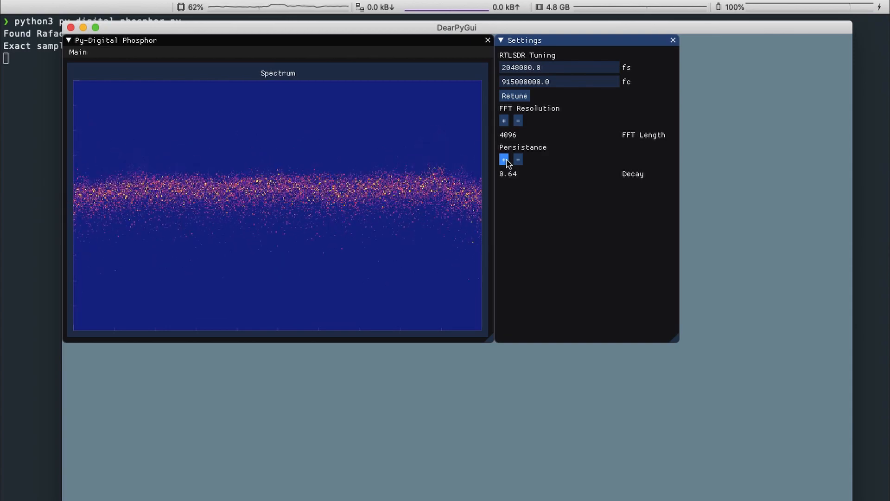
left_click(518, 159)
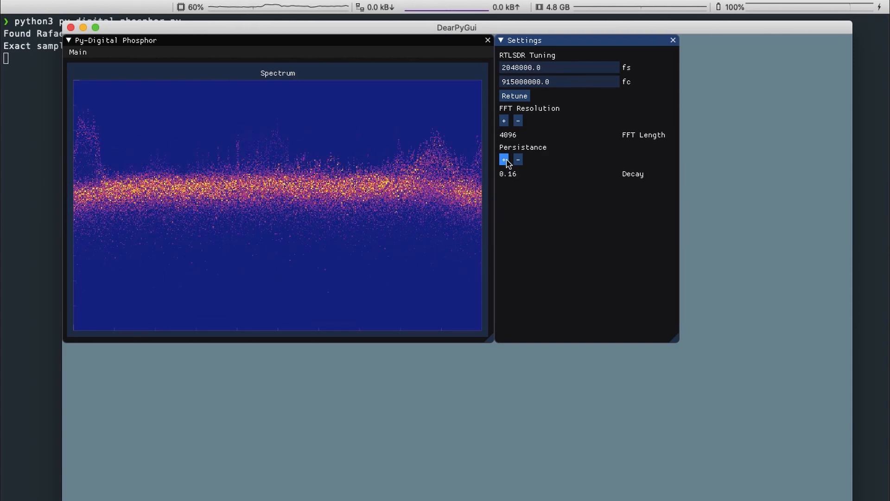
left_click(517, 159)
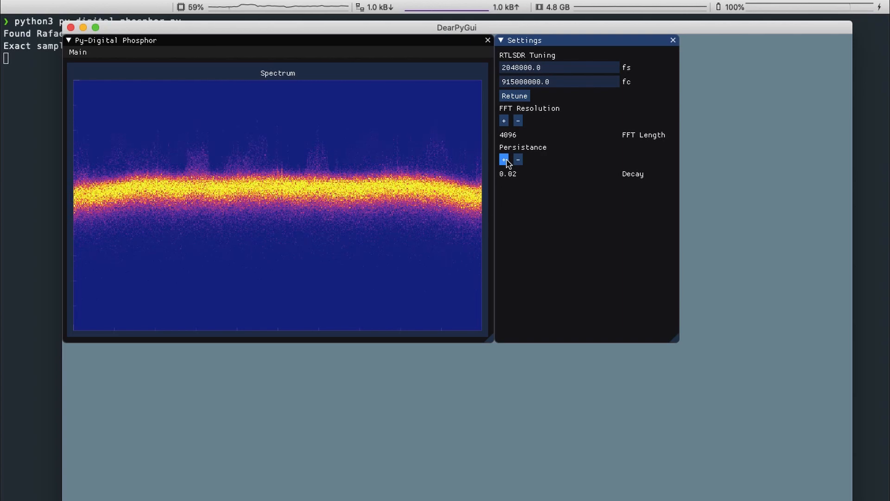
left_click(517, 159)
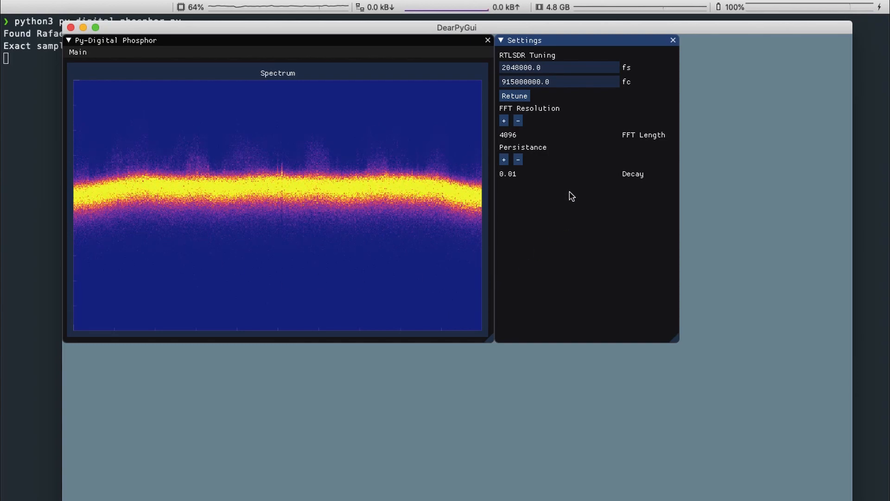
left_click(504, 159)
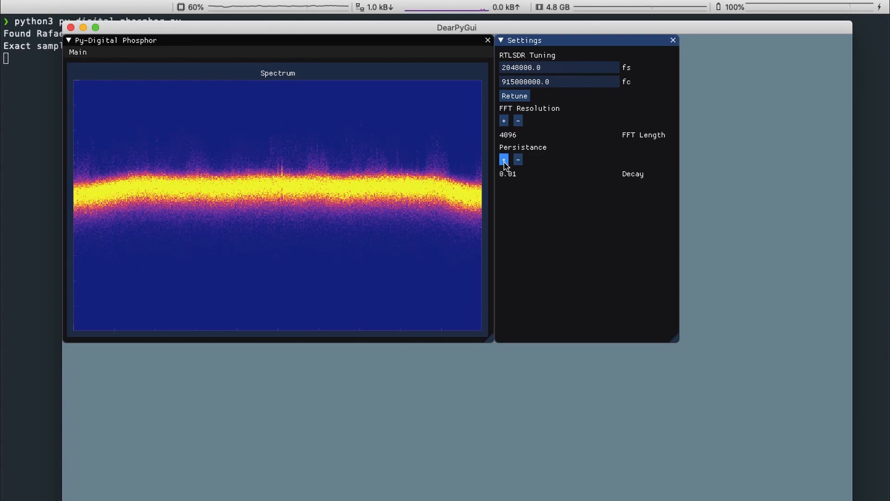
left_click(518, 160)
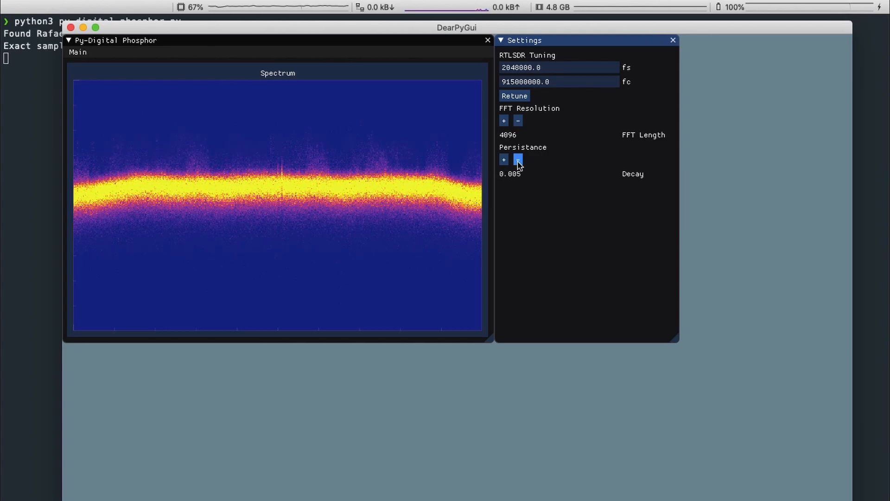
Double the persistence decay back up to 0.08
left_click(503, 159)
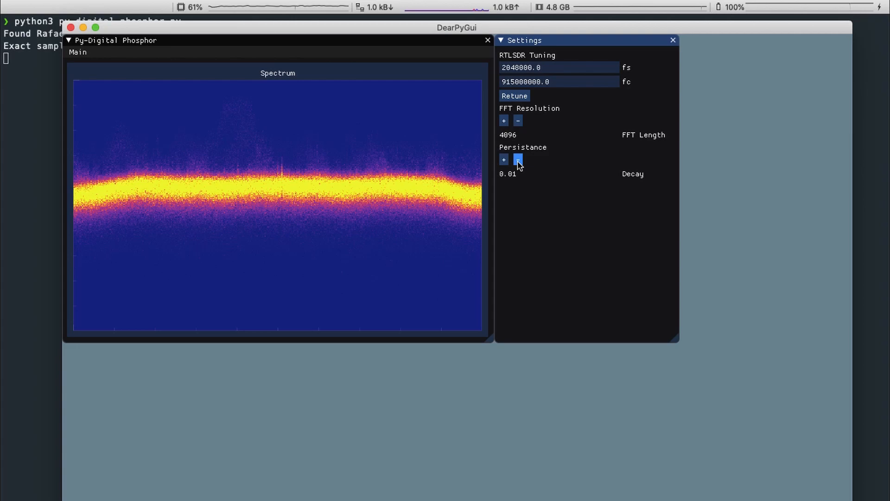
left_click(503, 160)
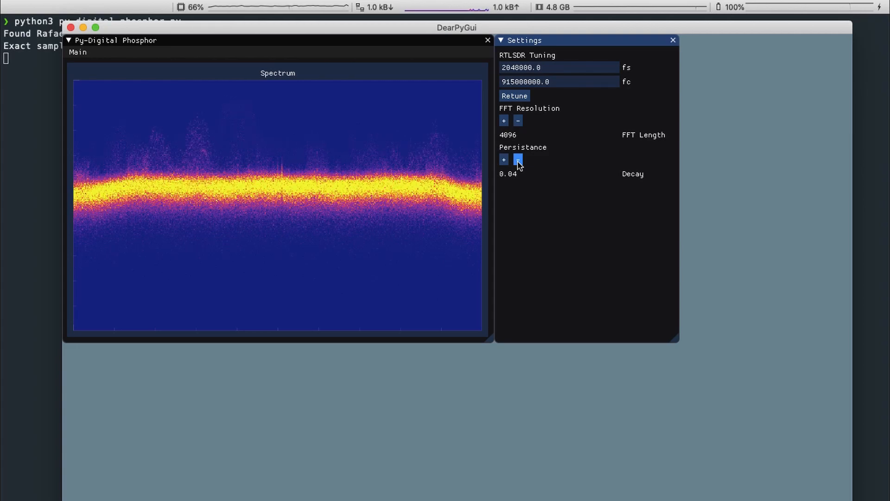
left_click(503, 160)
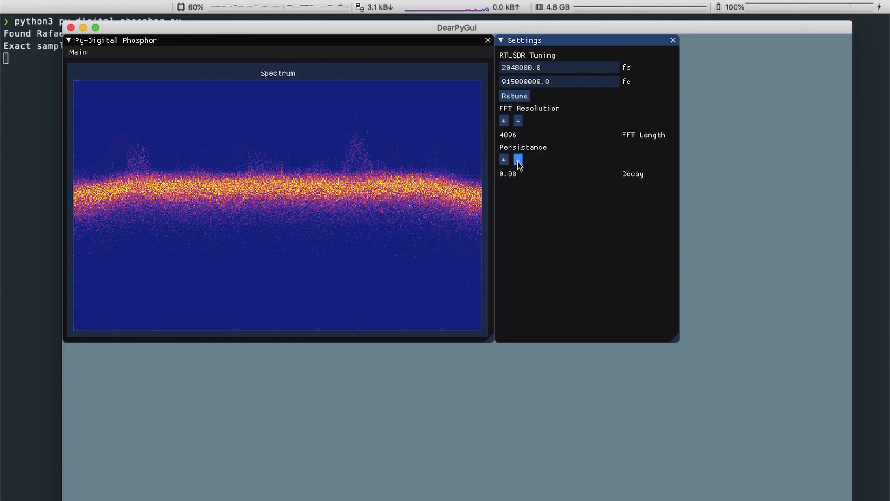